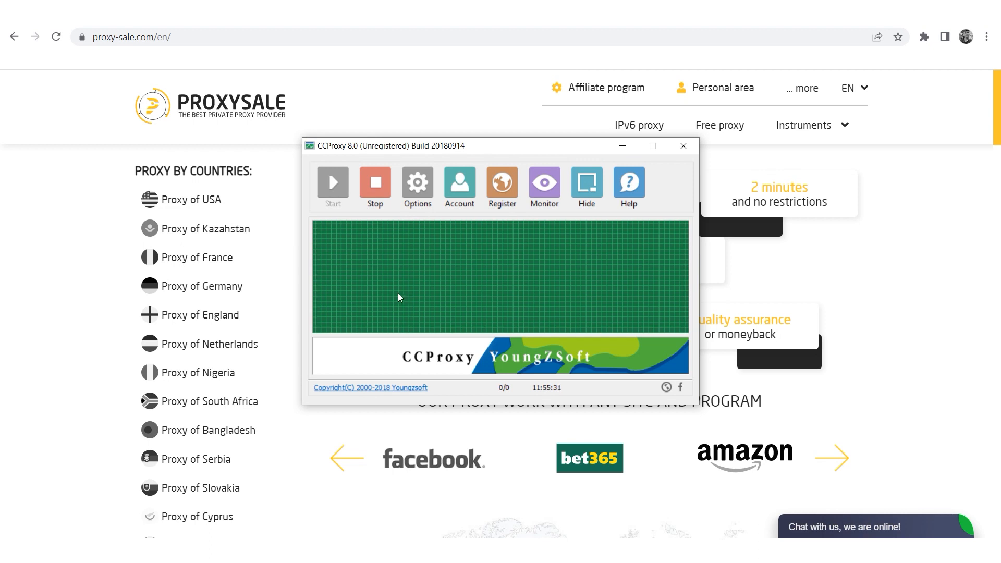
mouse_move(592, 312)
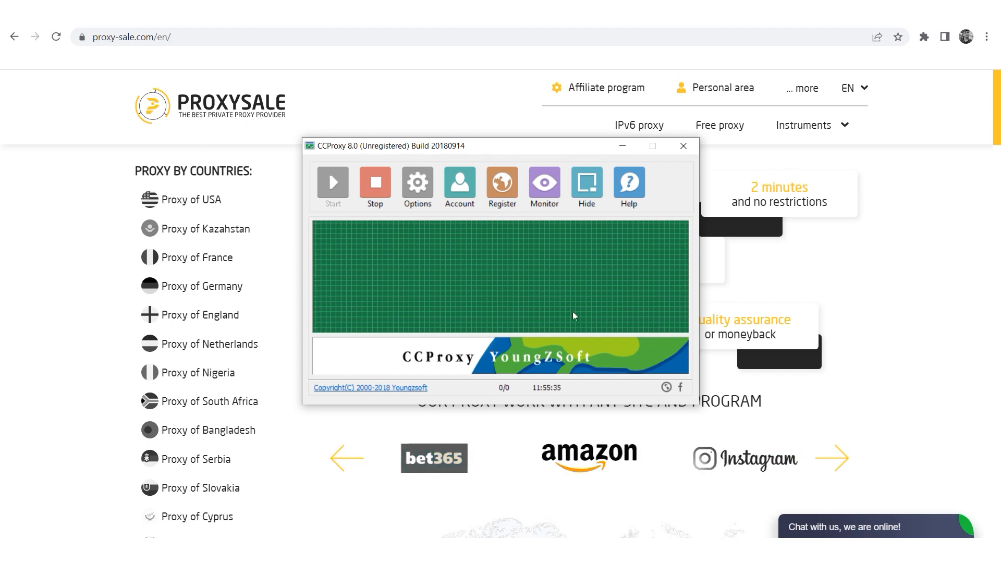
mouse_move(551, 302)
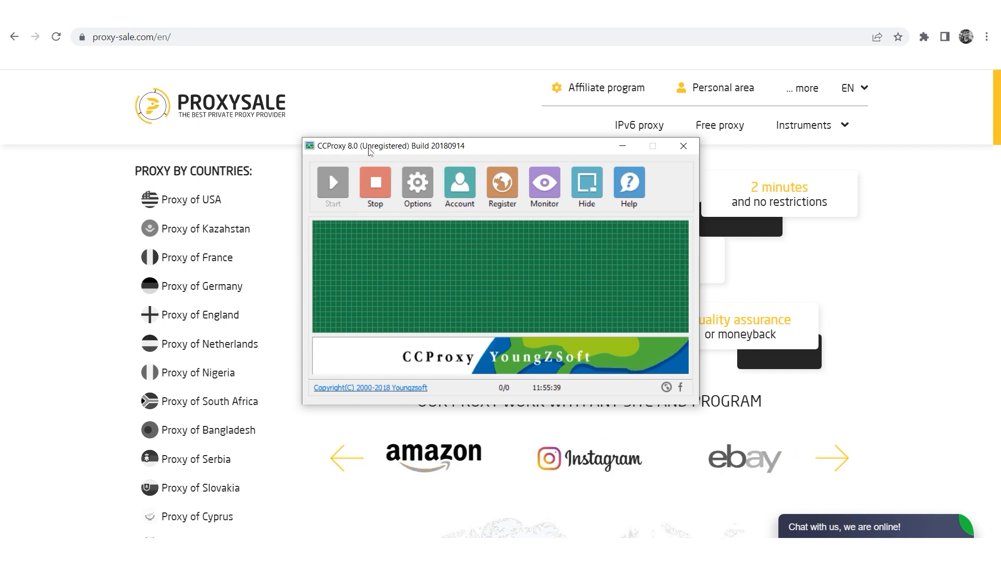
mouse_move(343, 151)
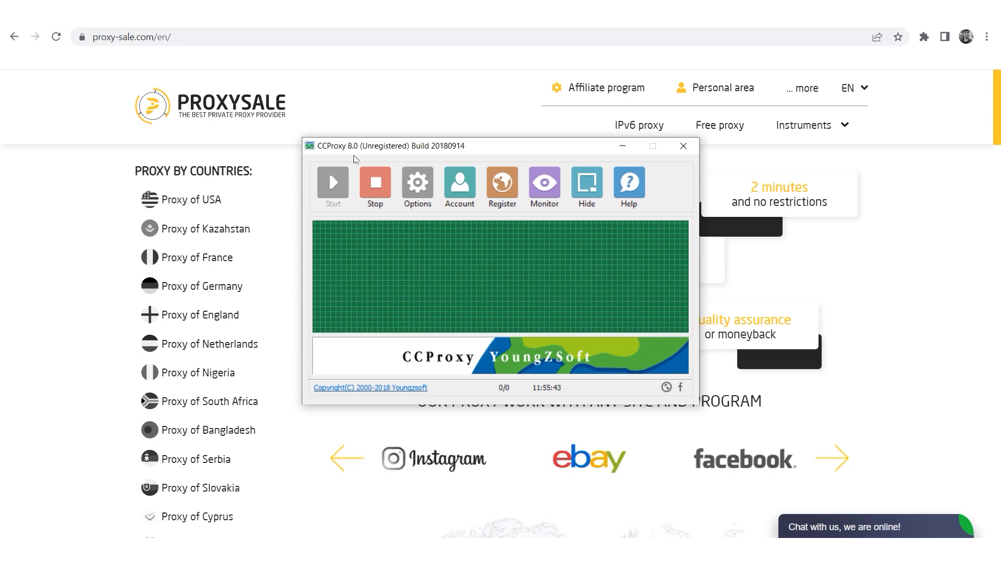
Step: Set proxy services to port 8080 with Web Cached, Auto Startup and Auto Hide, and apply
click(416, 186)
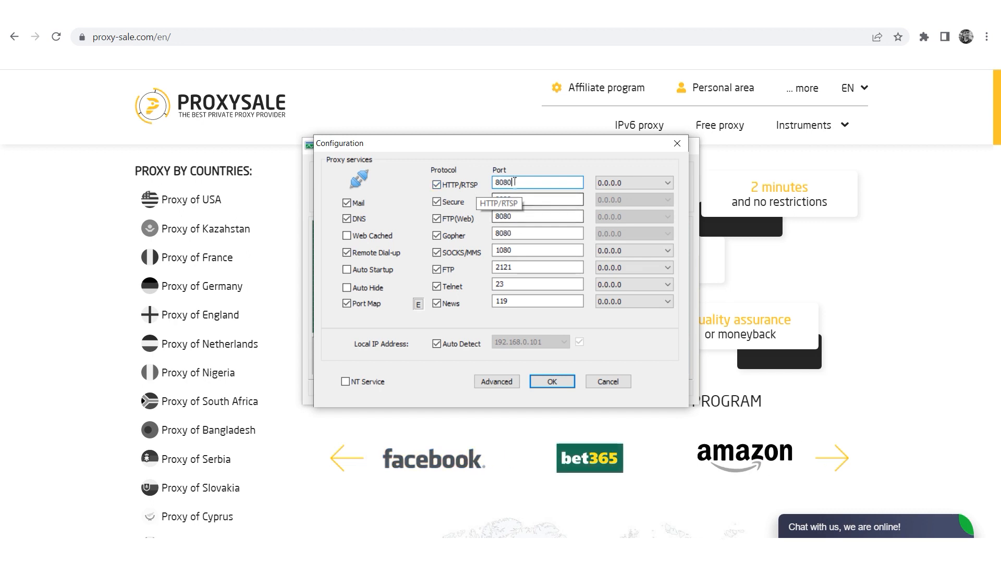
mouse_move(484, 198)
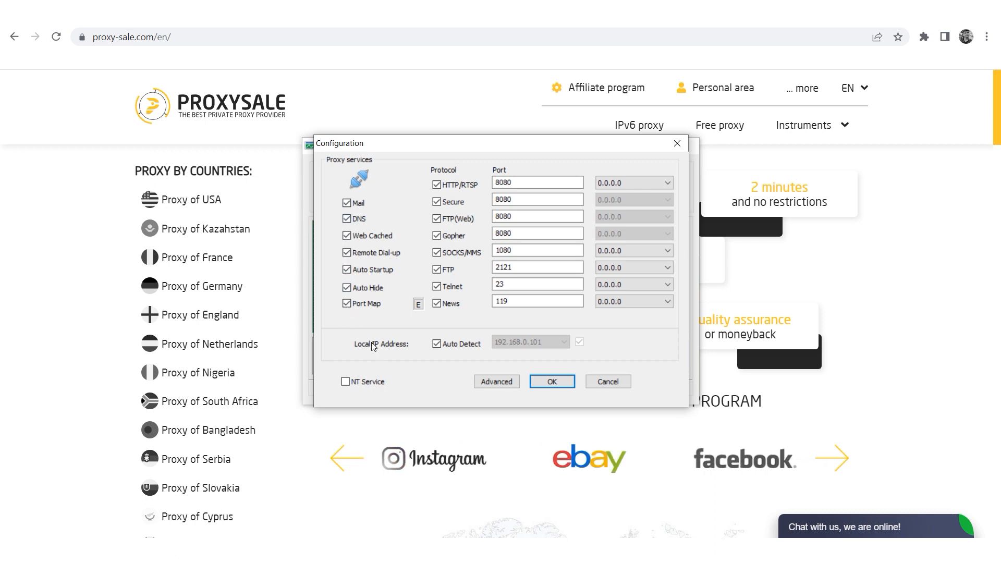
click(550, 381)
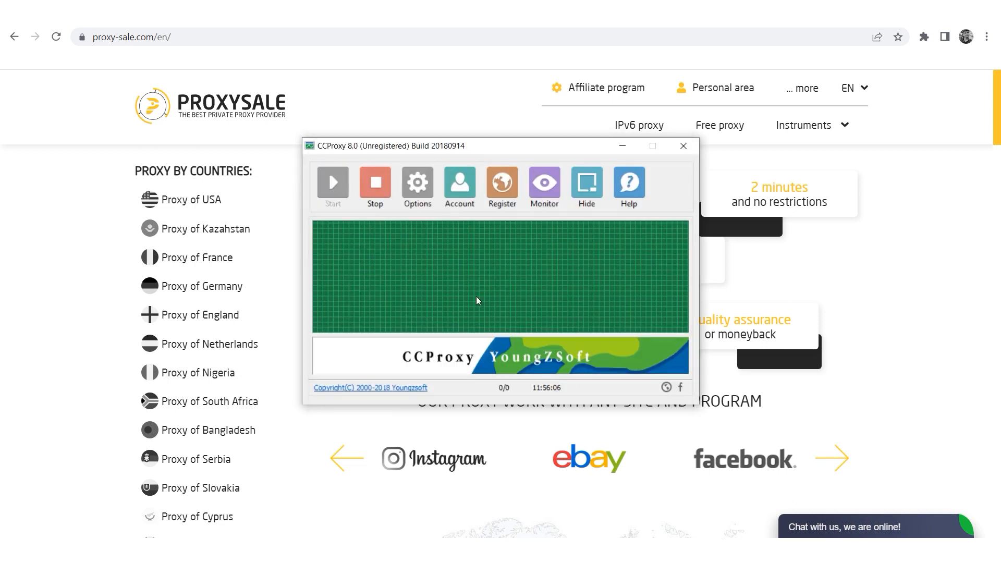
Step: In Account Manager choose User/Password + IP auth and start a new account (User-002)
click(459, 186)
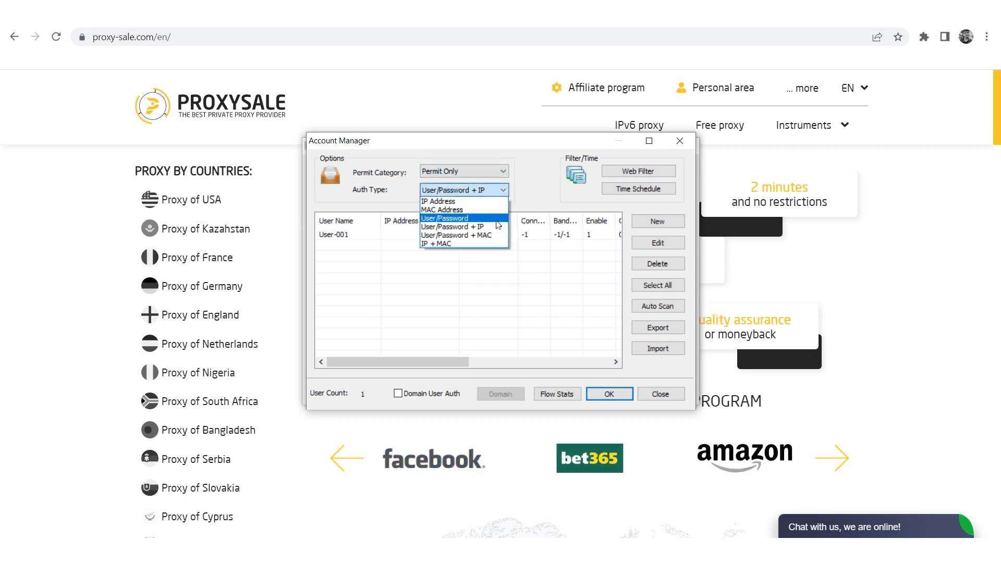
mouse_move(463, 226)
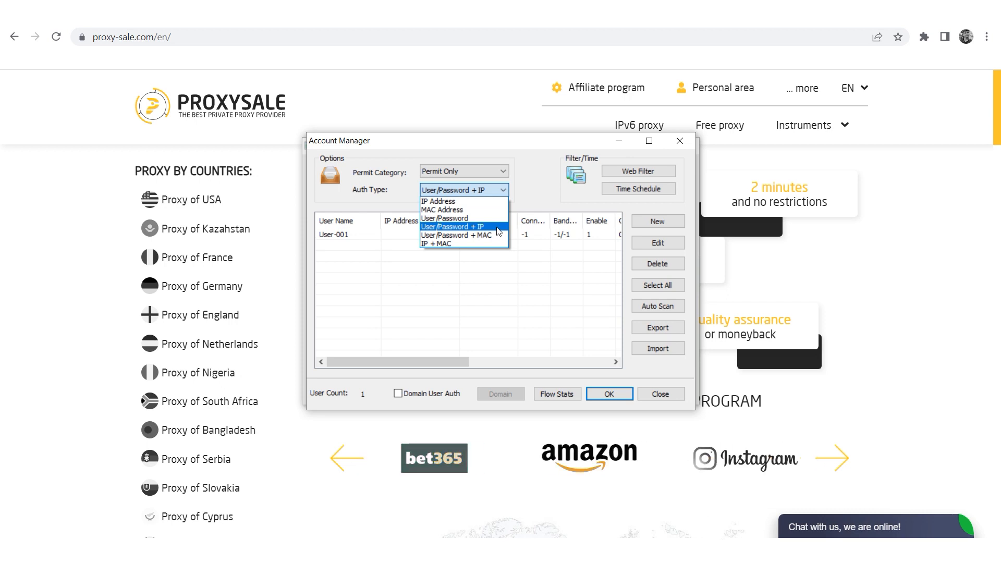
click(453, 226)
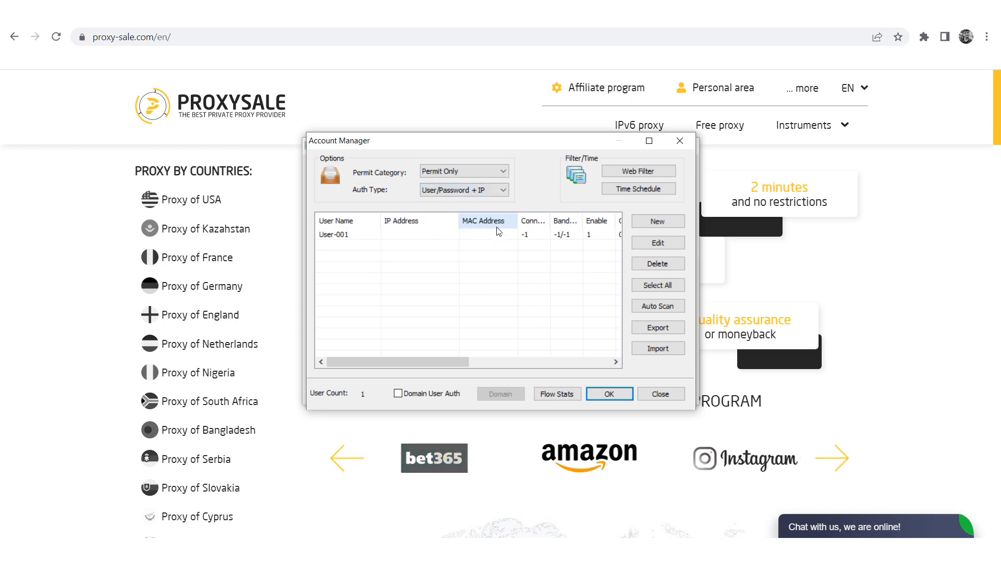
click(658, 221)
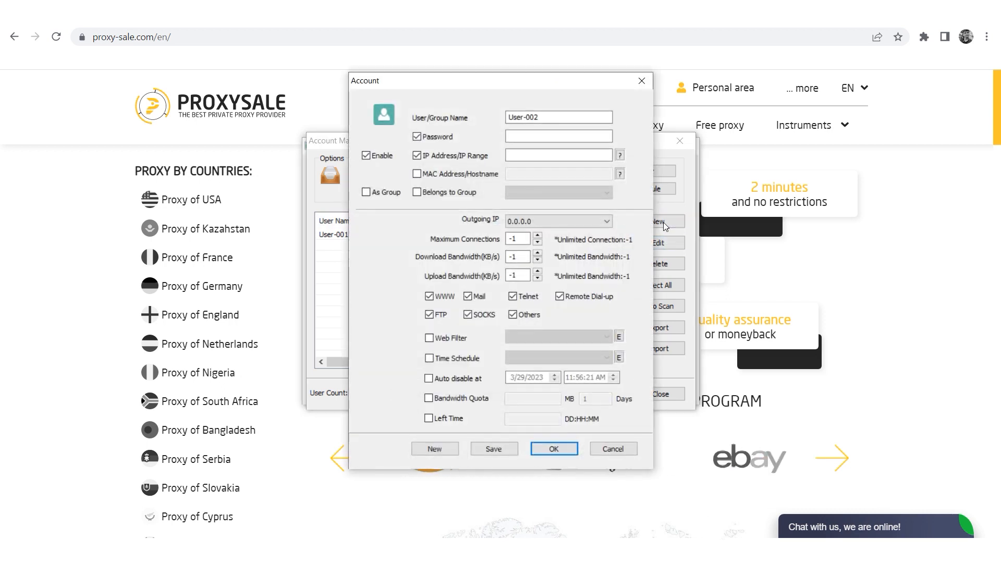
mouse_move(545, 128)
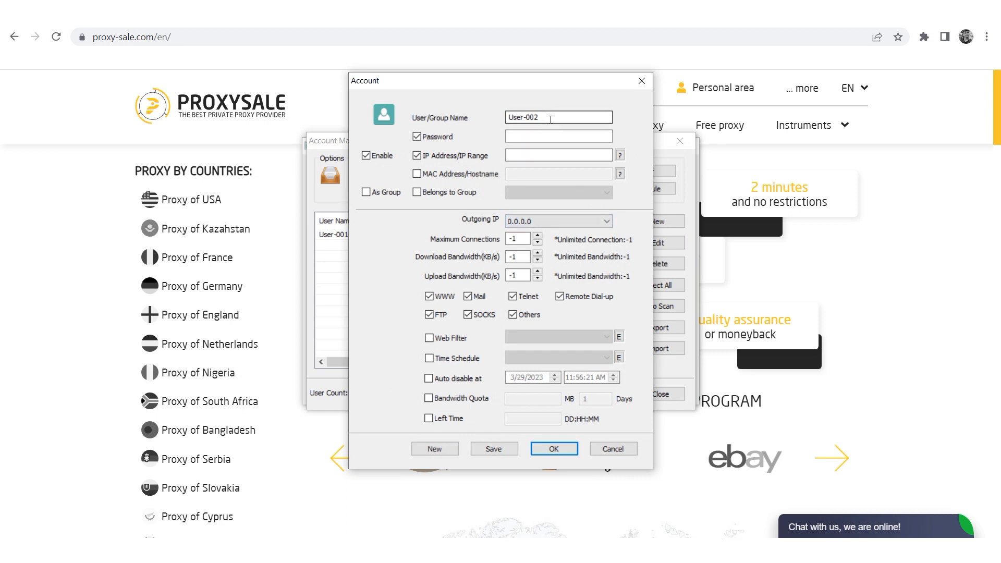
Step: Name the account 123, adjust its connection and bandwidth limits and enable web filtering
triple_click(557, 116)
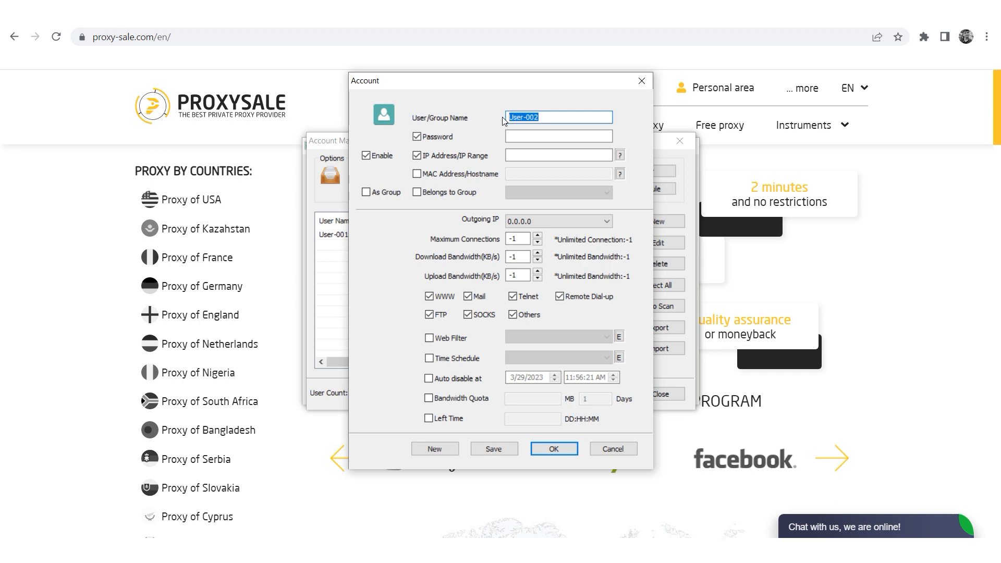
text(123)
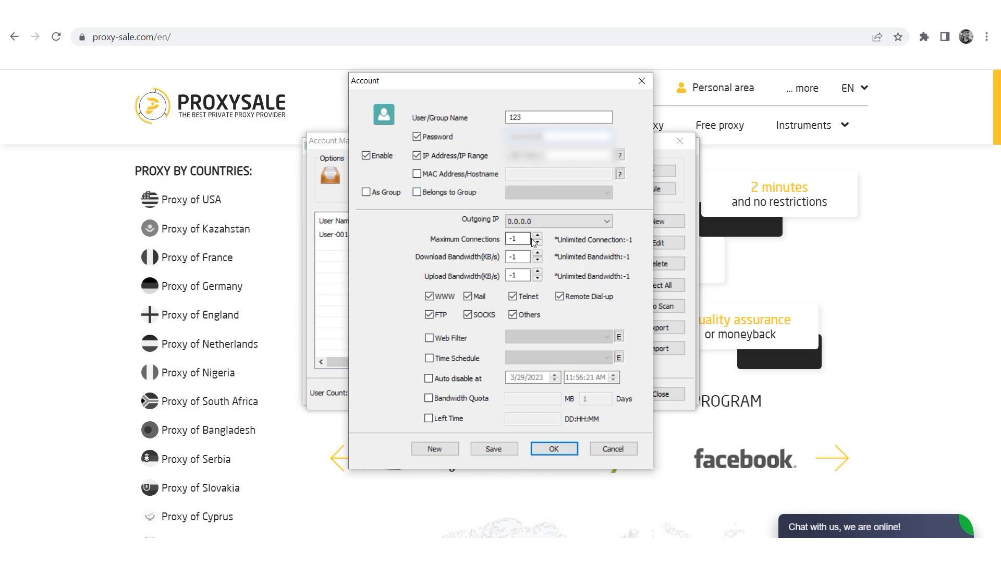
click(537, 236)
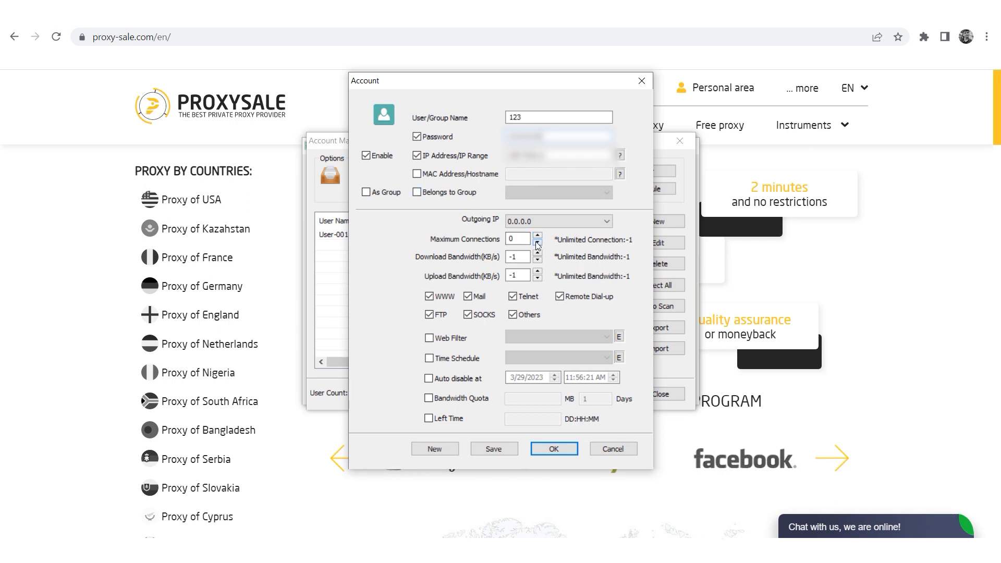
click(538, 242)
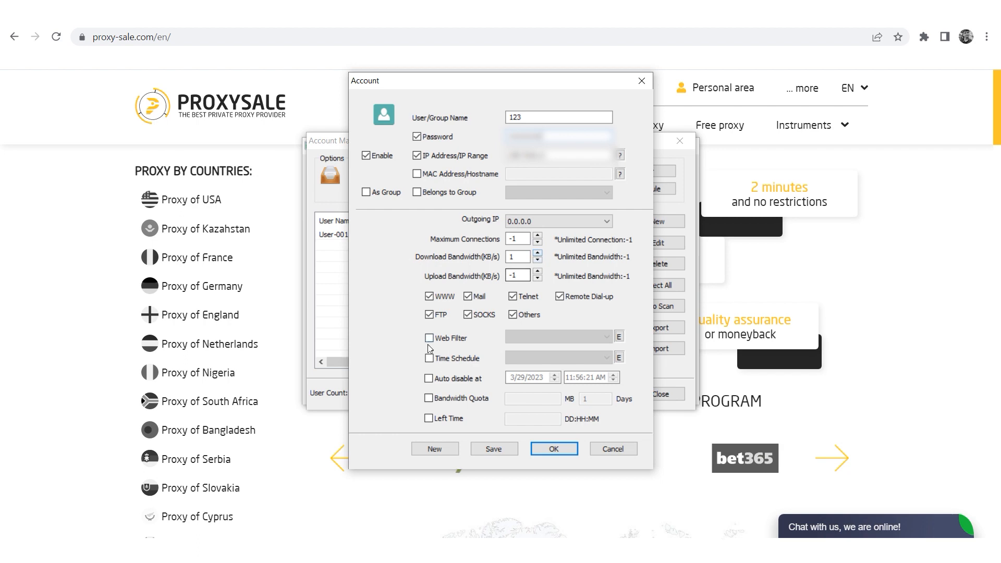
click(428, 338)
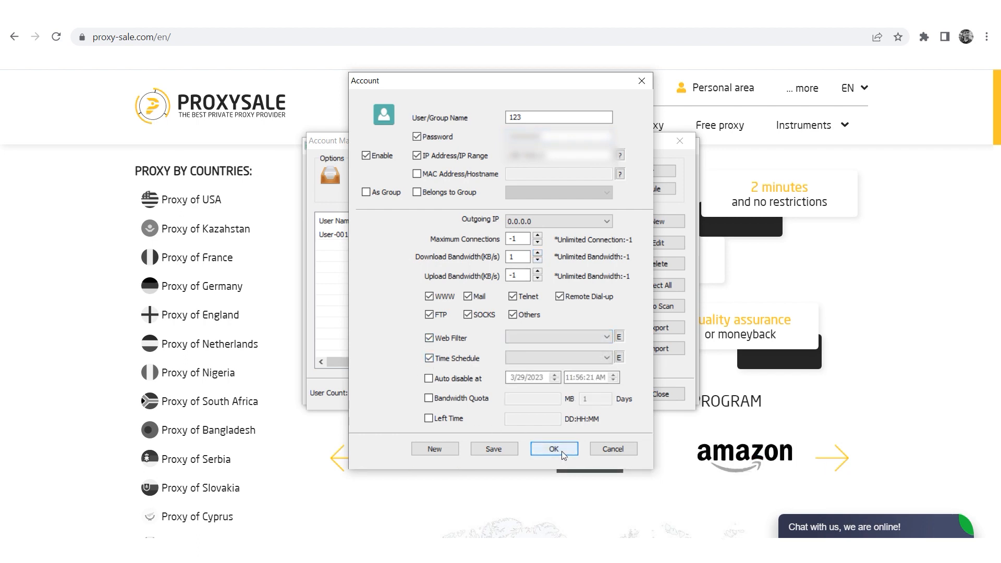
Step: Save account 123 and confirm to return to the main window
click(553, 448)
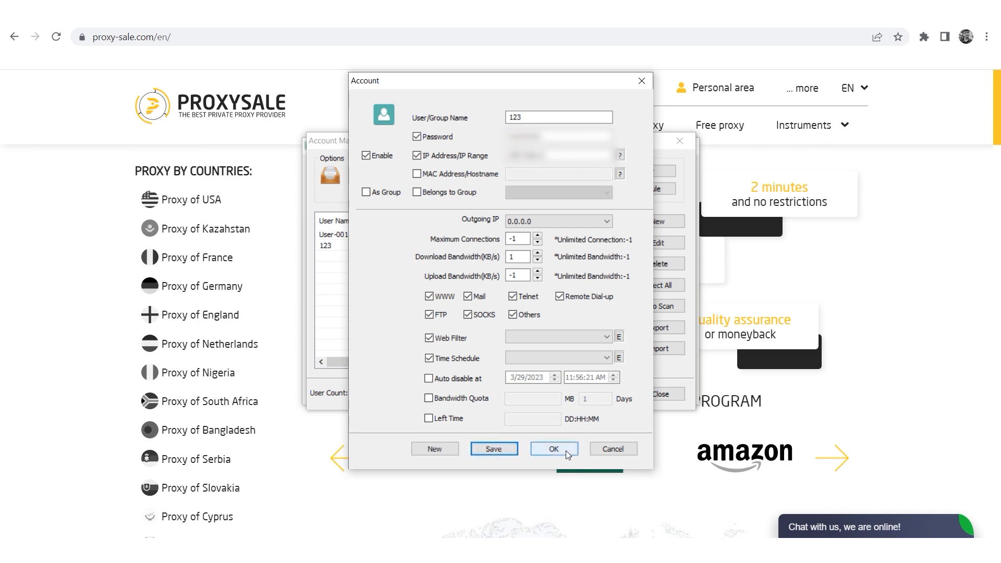
click(552, 448)
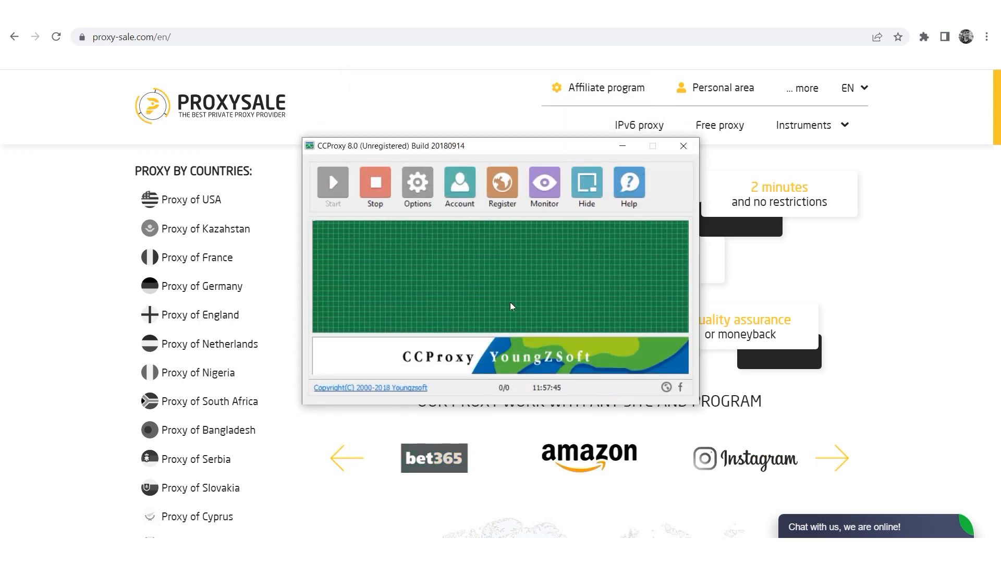
Step: Hide CCProxy and scroll the proxy-sale.com page down to the Buy Proxy text and footer
click(681, 146)
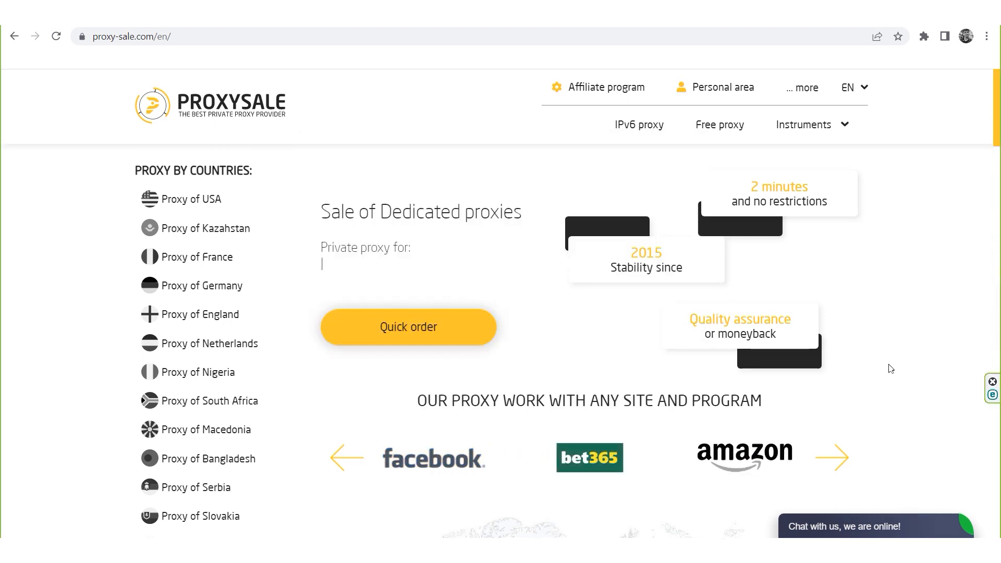
text(social networks)
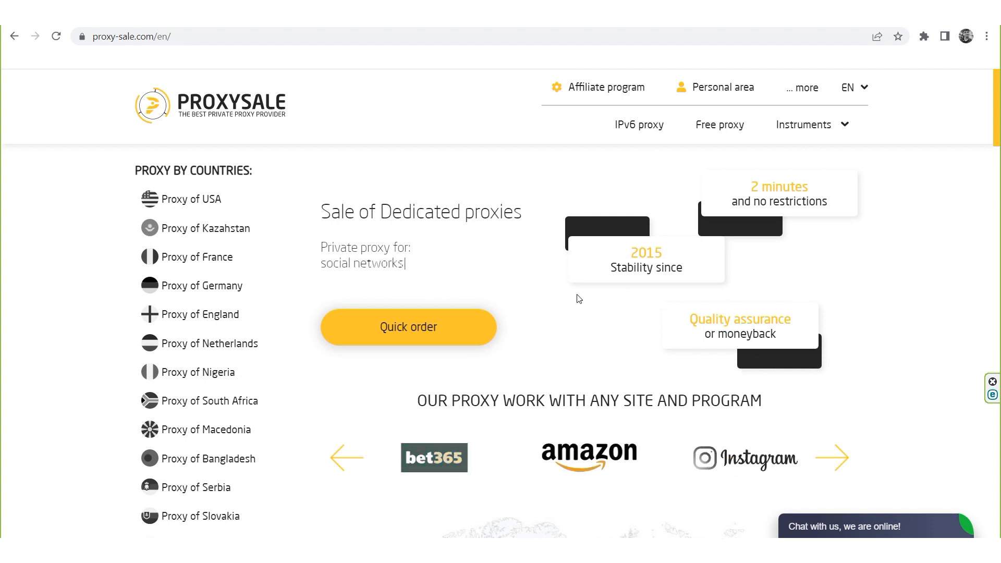
scroll(down, 3)
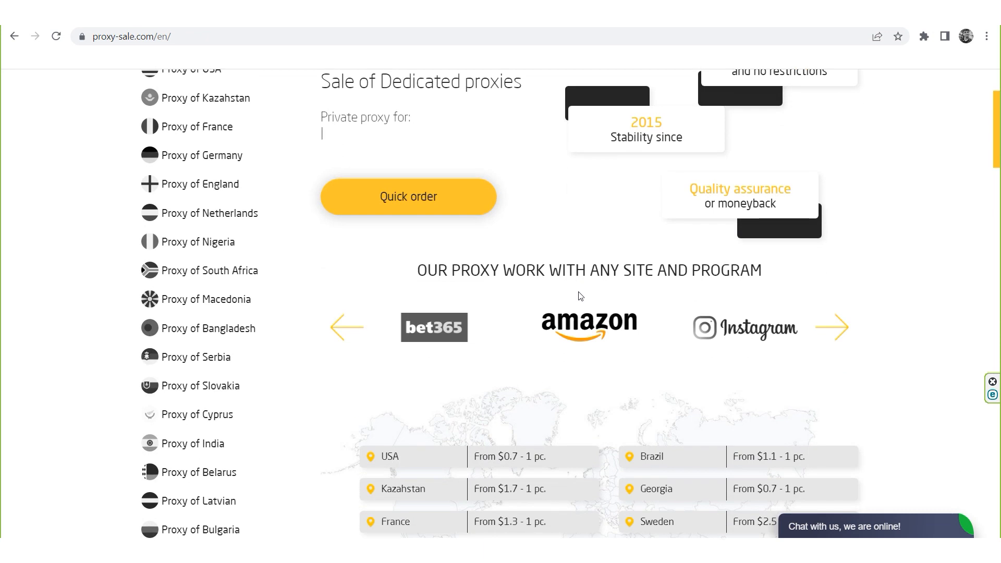
scroll(down, 3)
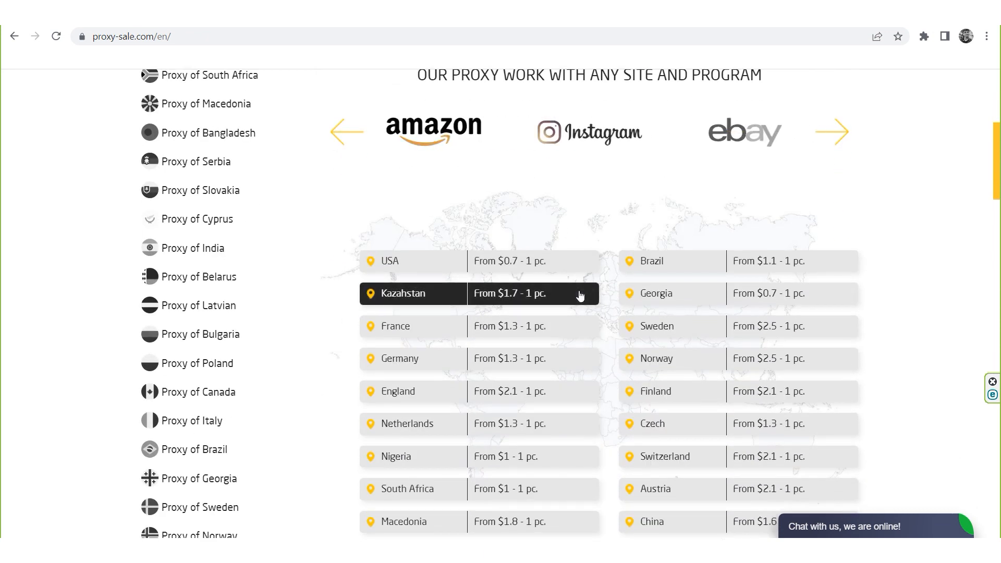
scroll(down, 3)
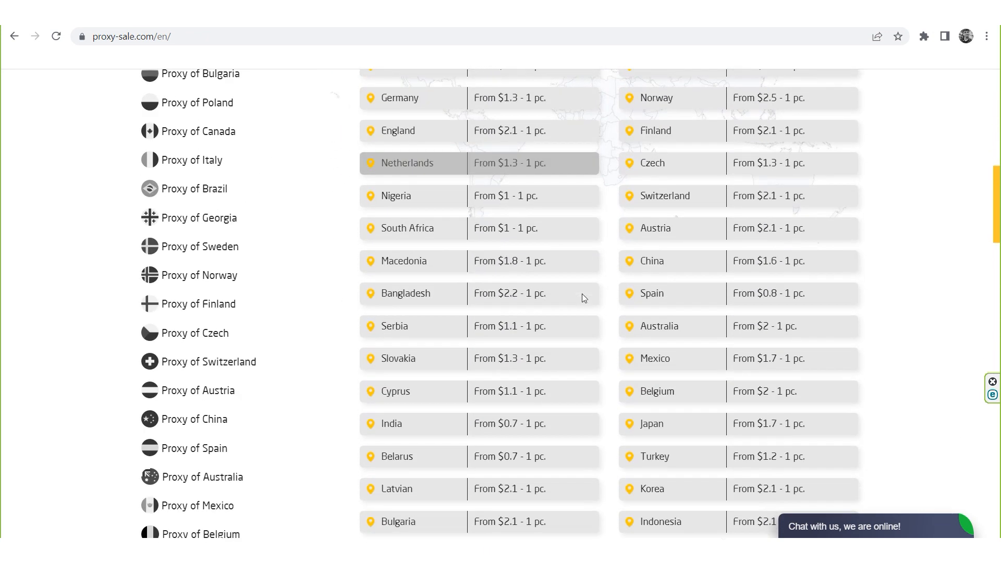
scroll(down, 3)
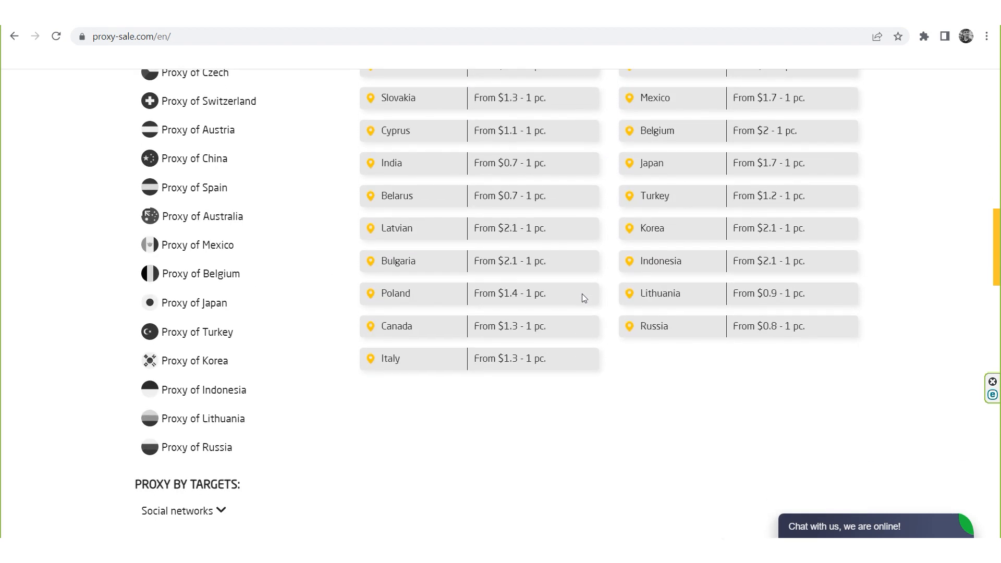
scroll(down, 3)
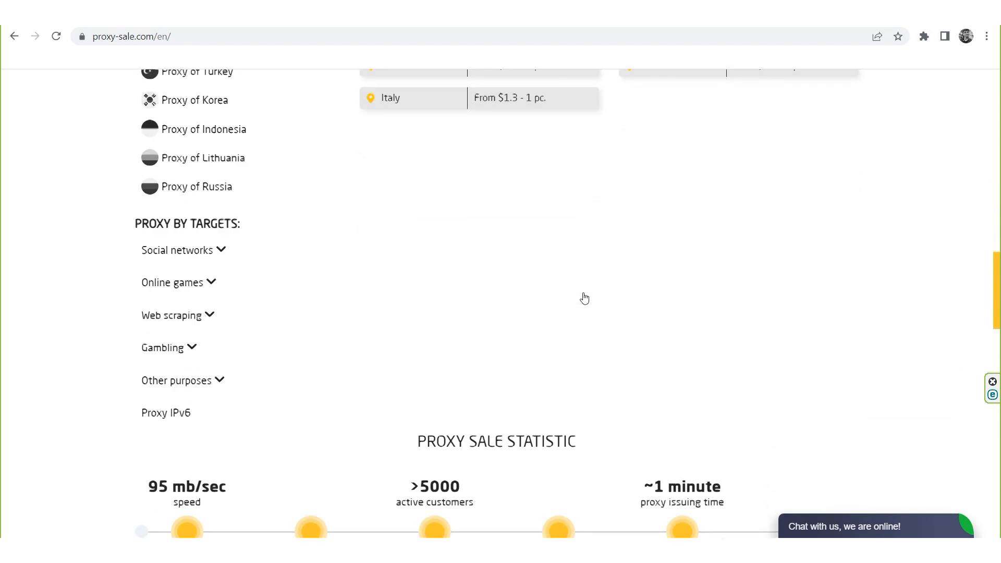
scroll(down, 3)
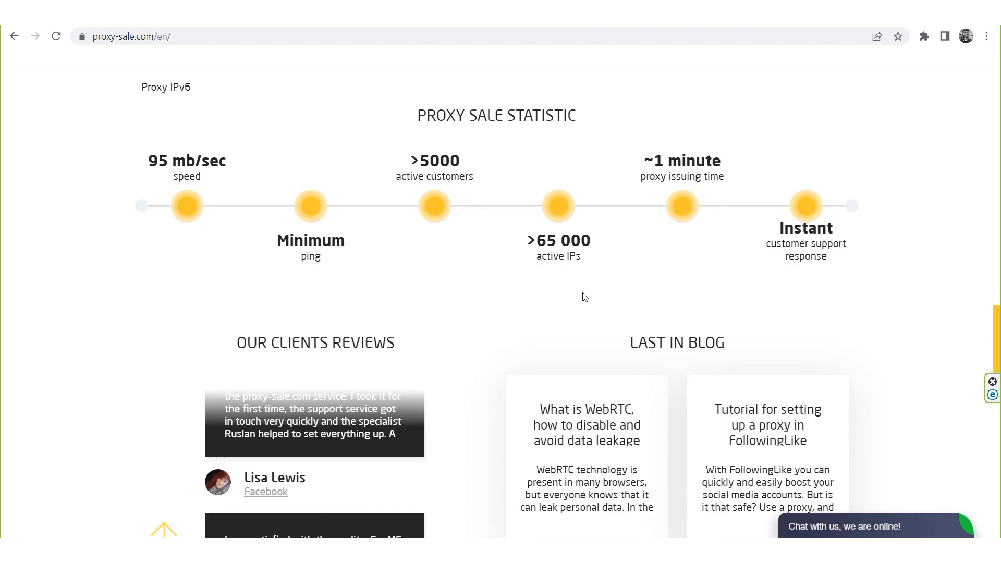
scroll(down, 3)
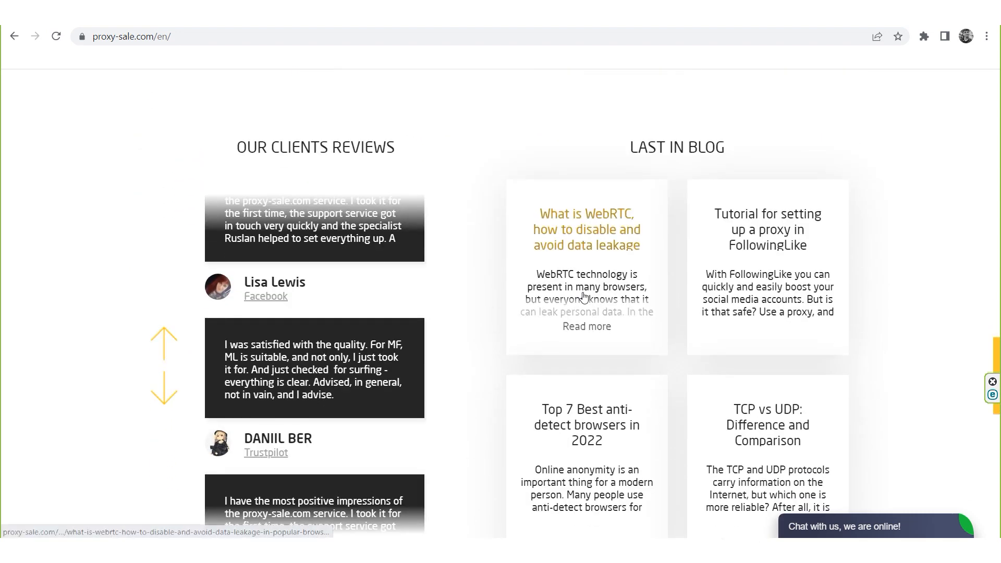
scroll(down, 3)
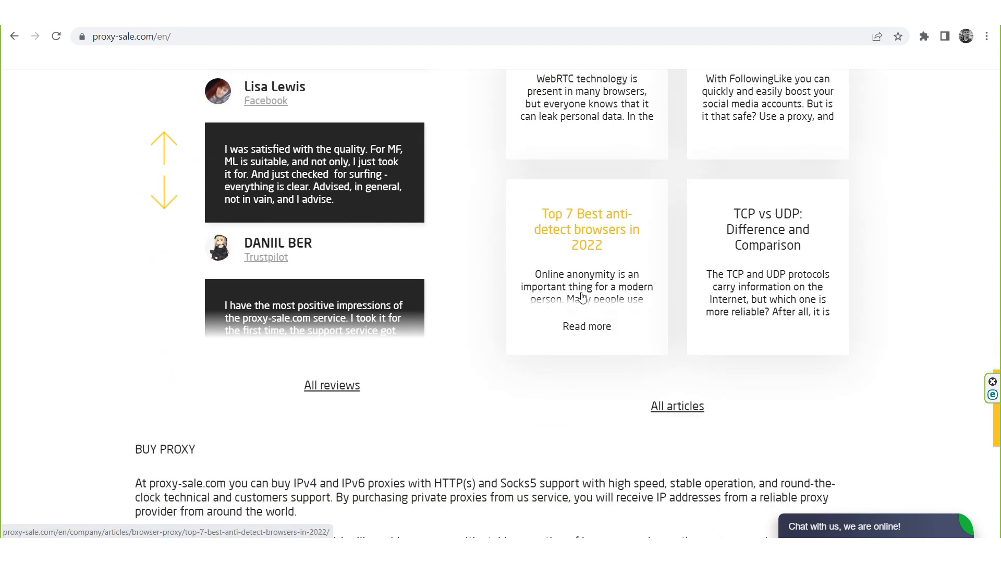
scroll(down, 3)
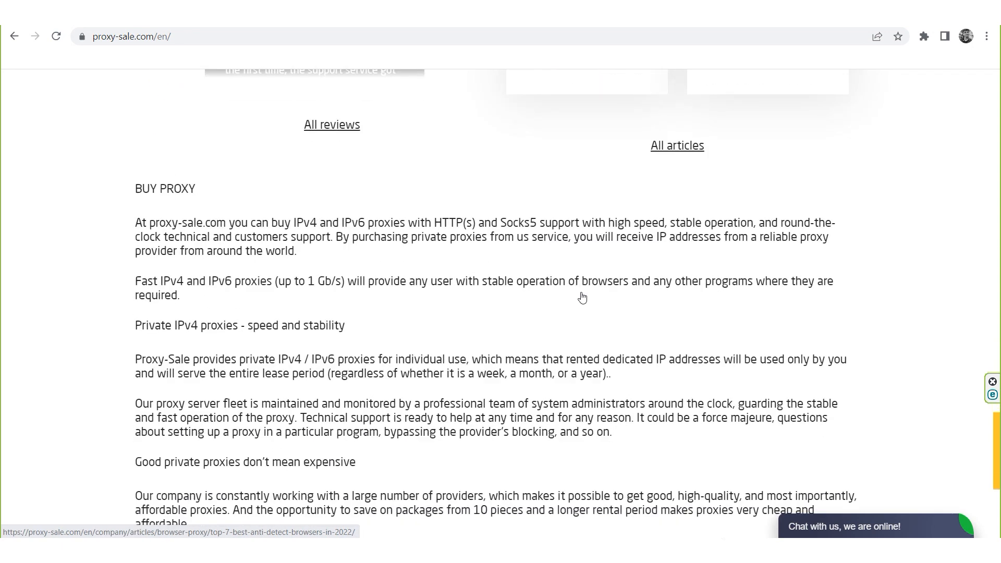
scroll(down, 3)
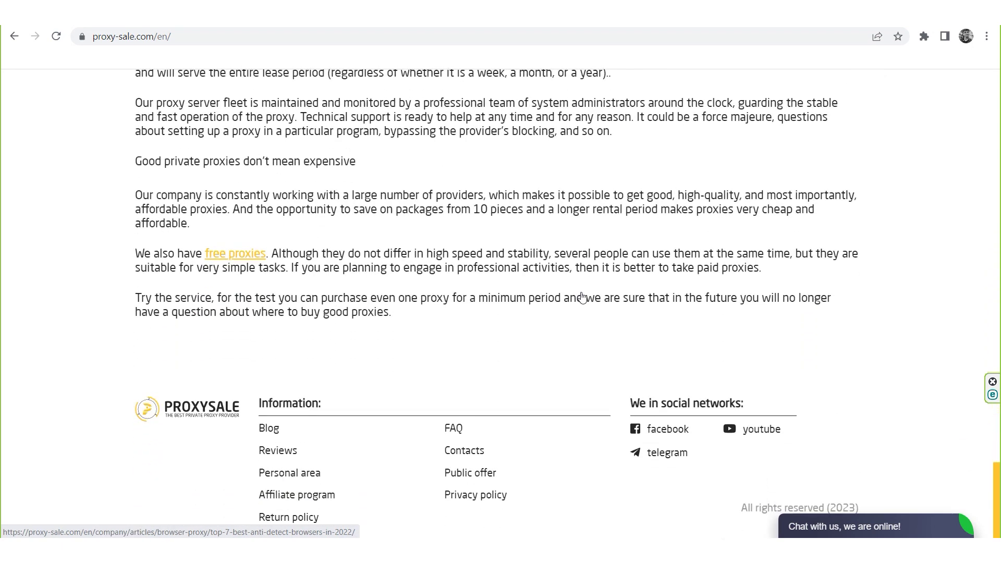